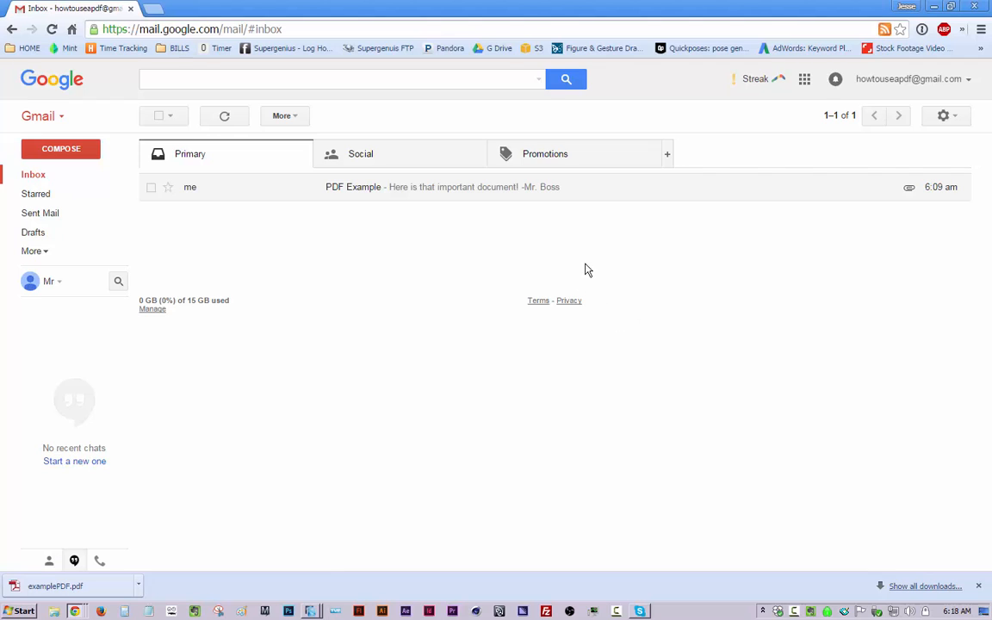
mouse_move(341, 198)
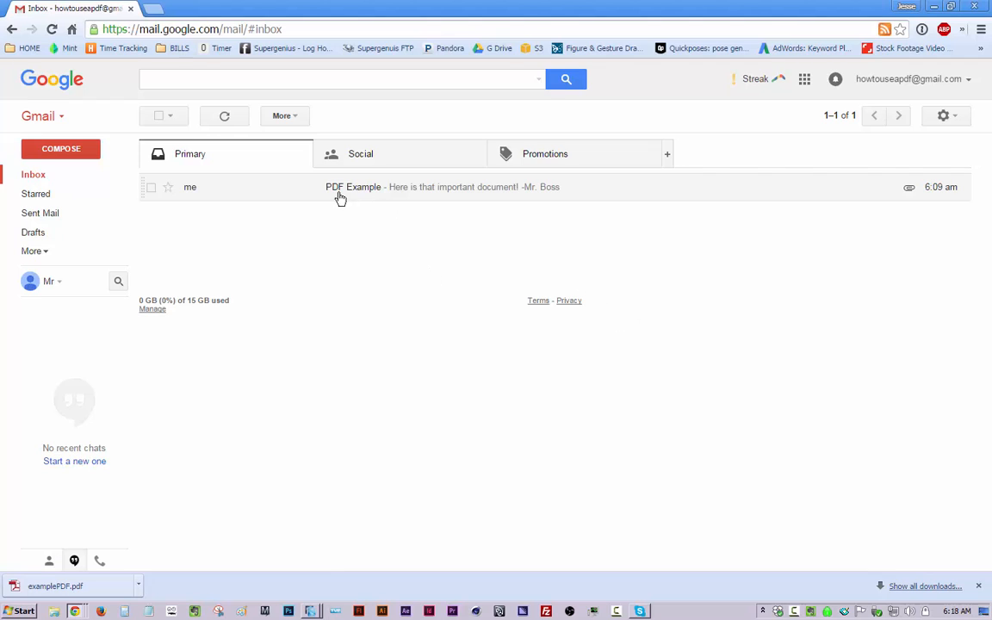
mouse_move(374, 235)
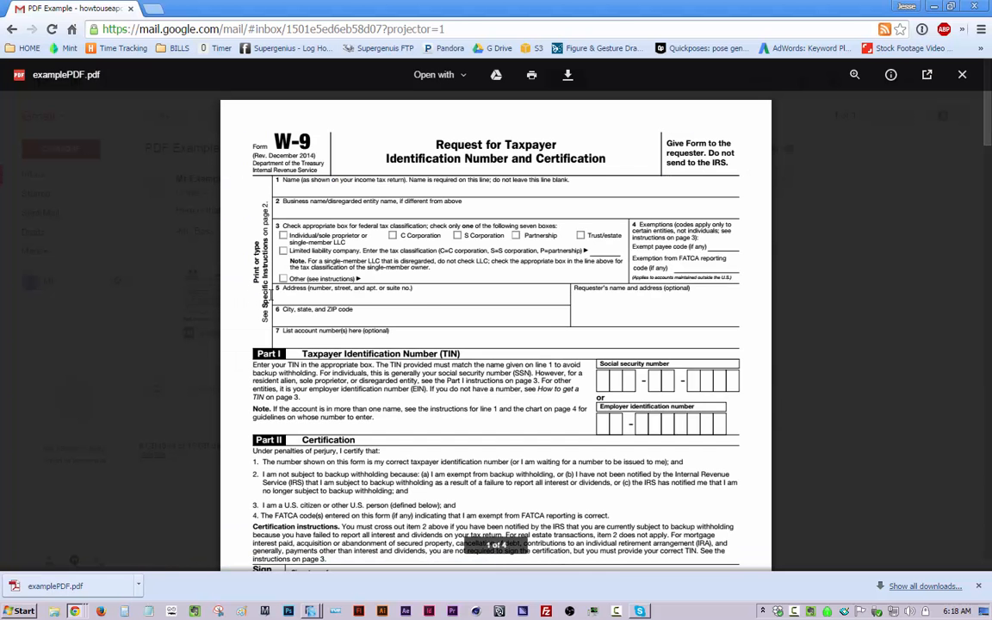
Open the W-9 attachment with DocHub and allow it access to the Google account.
click(439, 74)
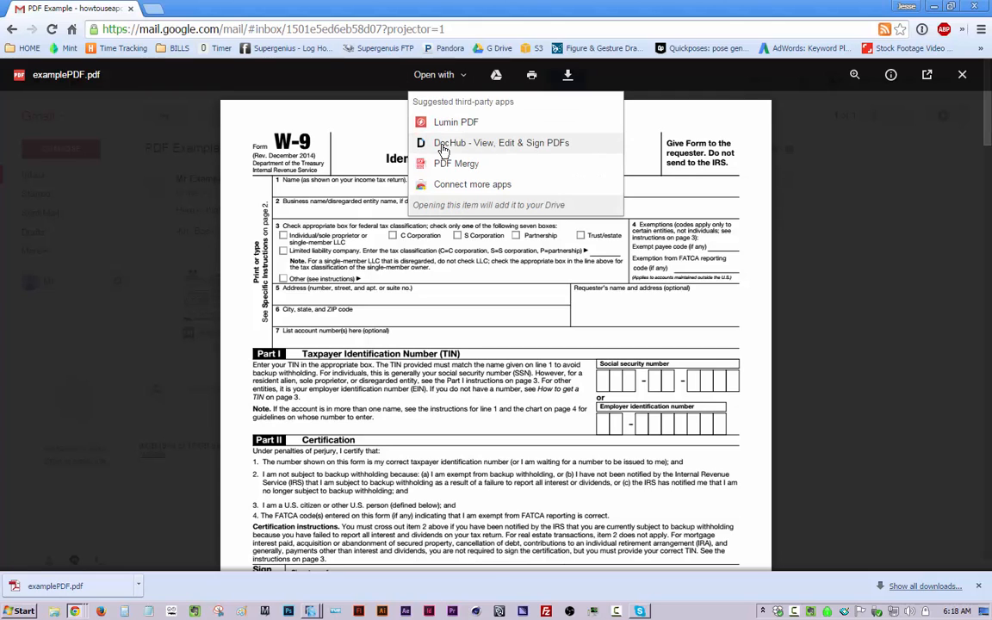
mouse_move(521, 149)
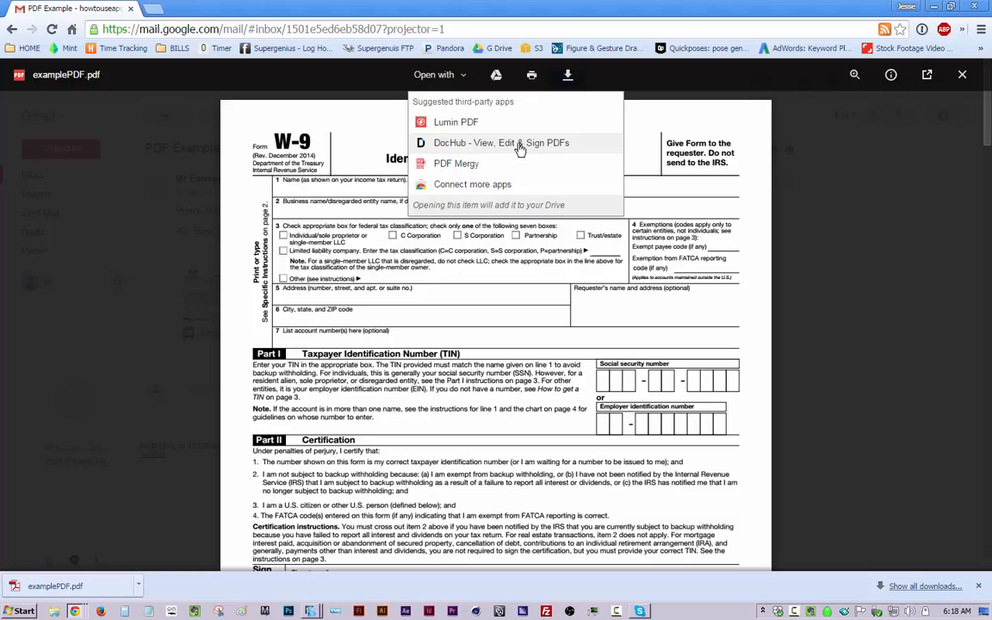
click(499, 143)
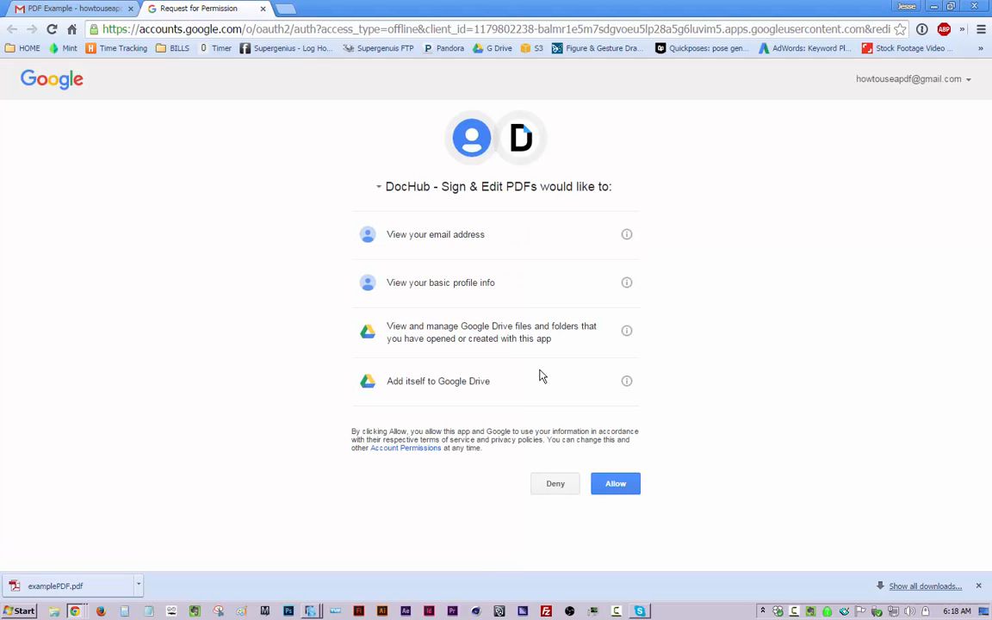
click(615, 483)
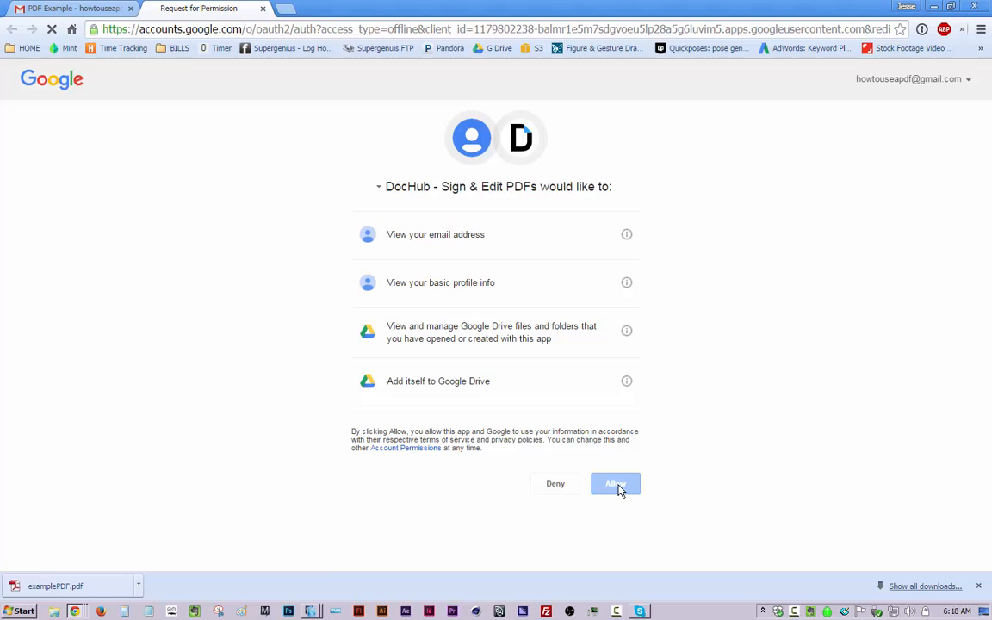
click(615, 483)
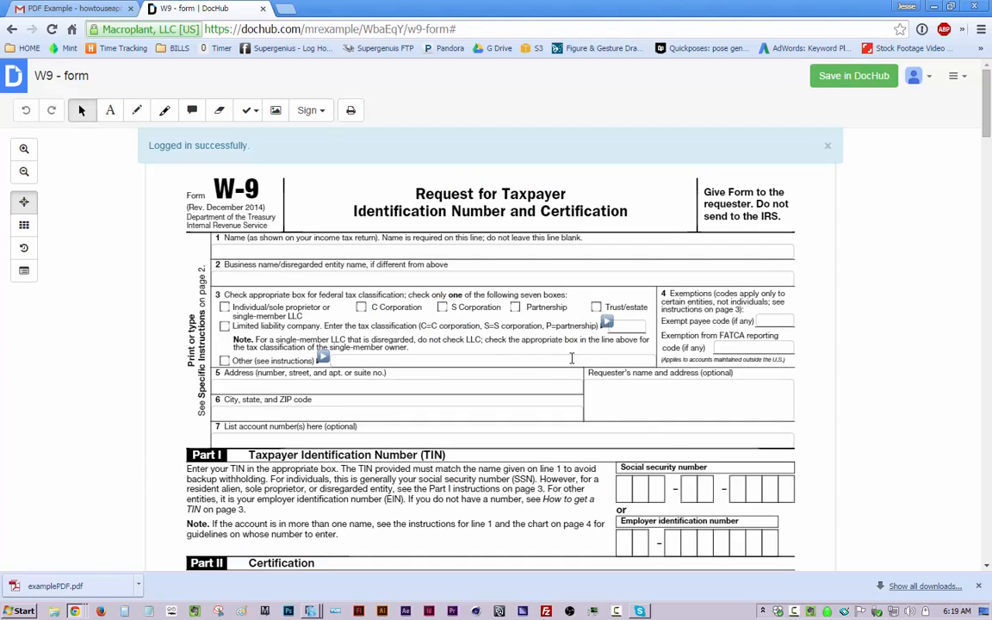
mouse_move(522, 274)
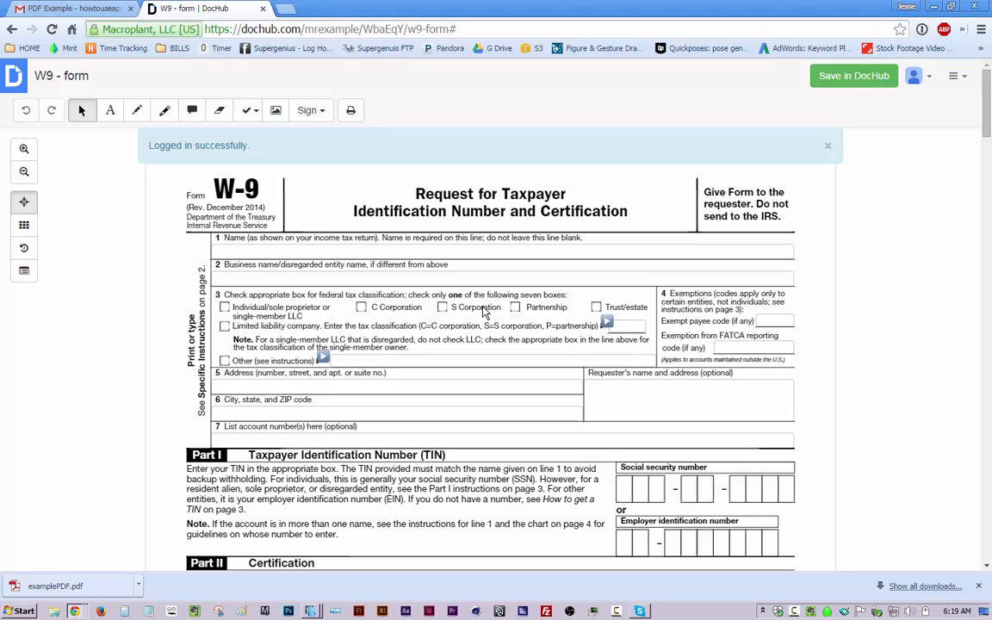
mouse_move(317, 244)
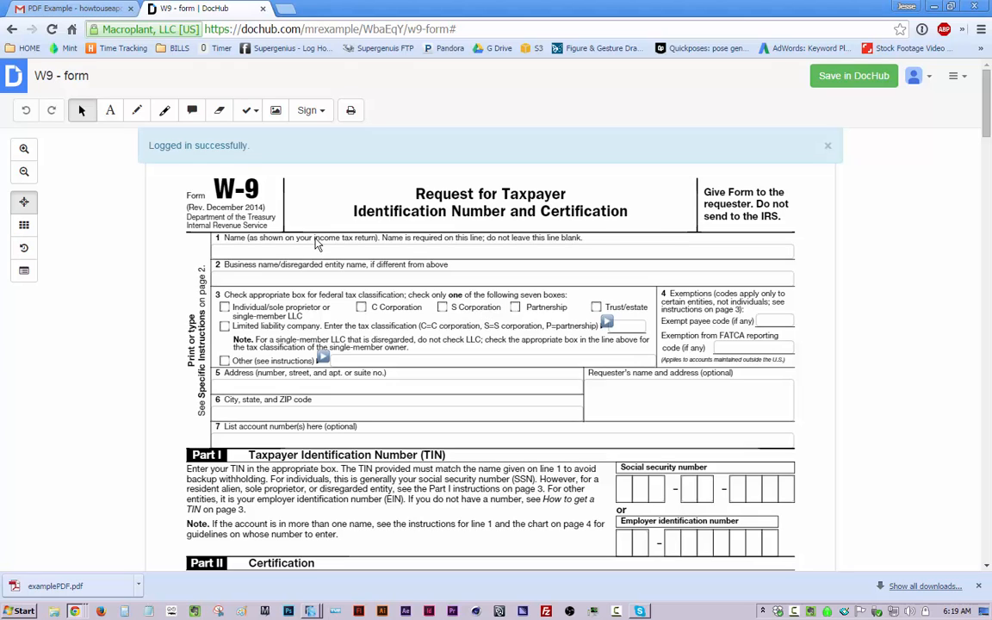
mouse_move(110, 110)
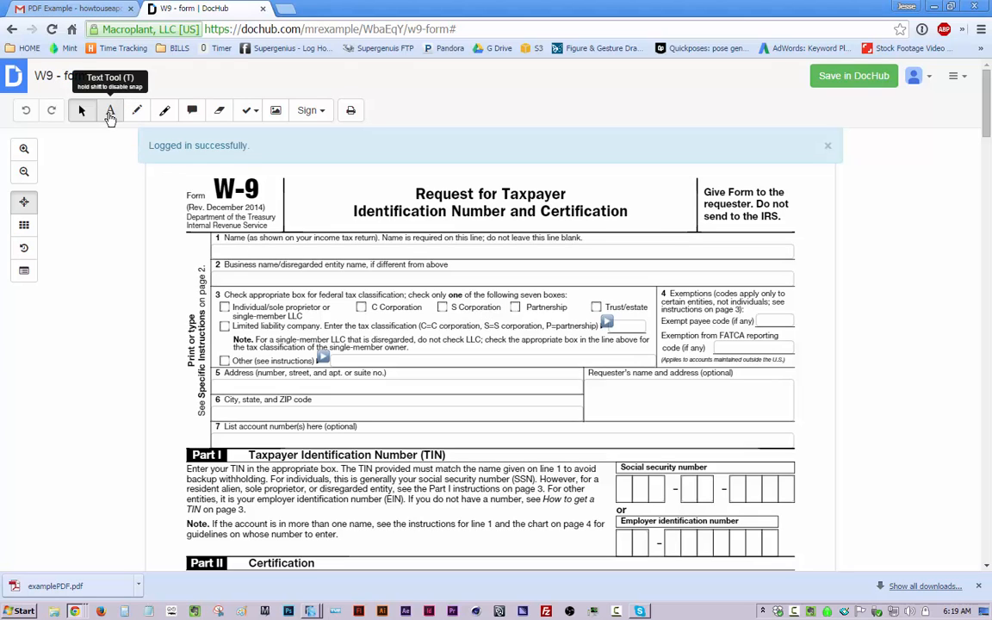
Fill line 1 with 'Mr. Example' and the SSN boxes with fives using the Text Tool.
click(111, 110)
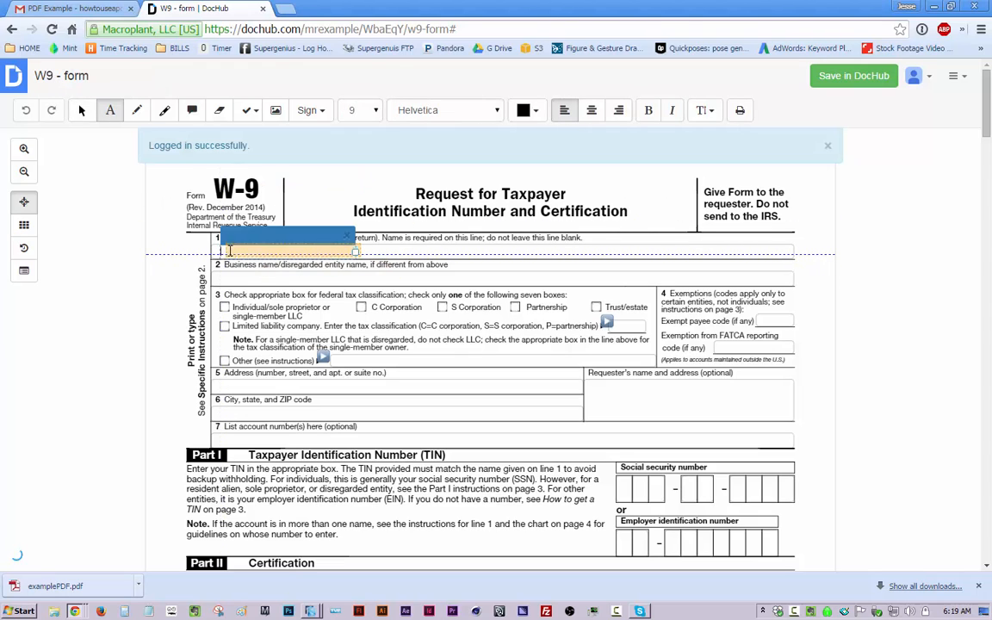
click(853, 76)
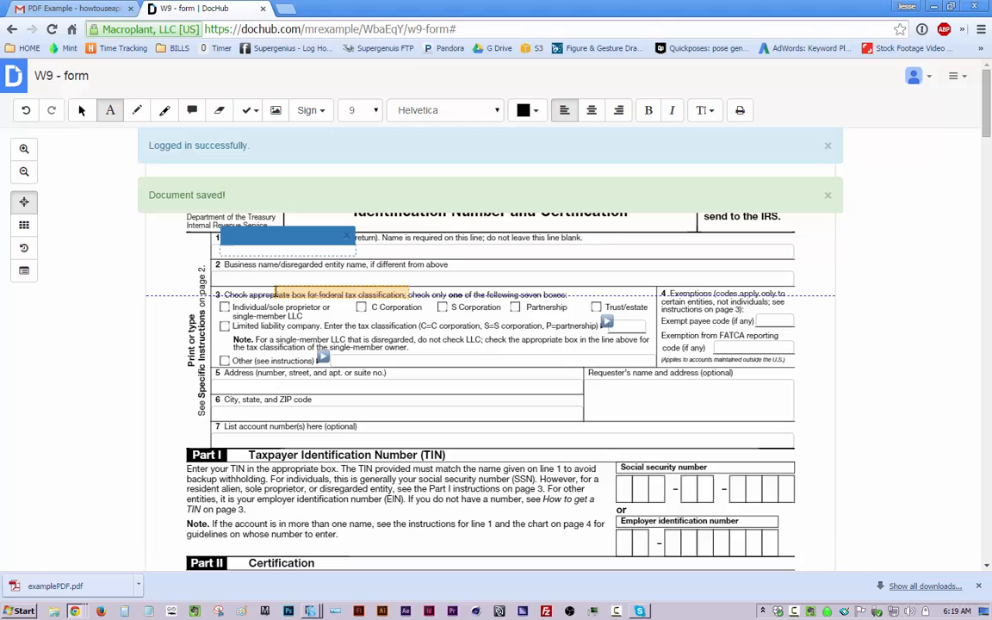
text(Mr. Example)
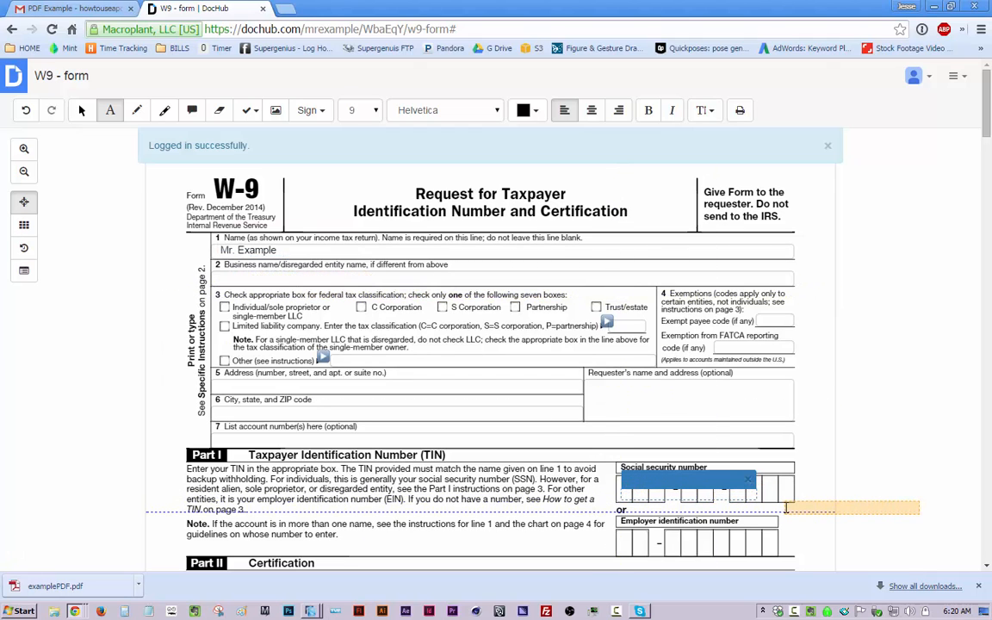
text(555555555555555555555555)
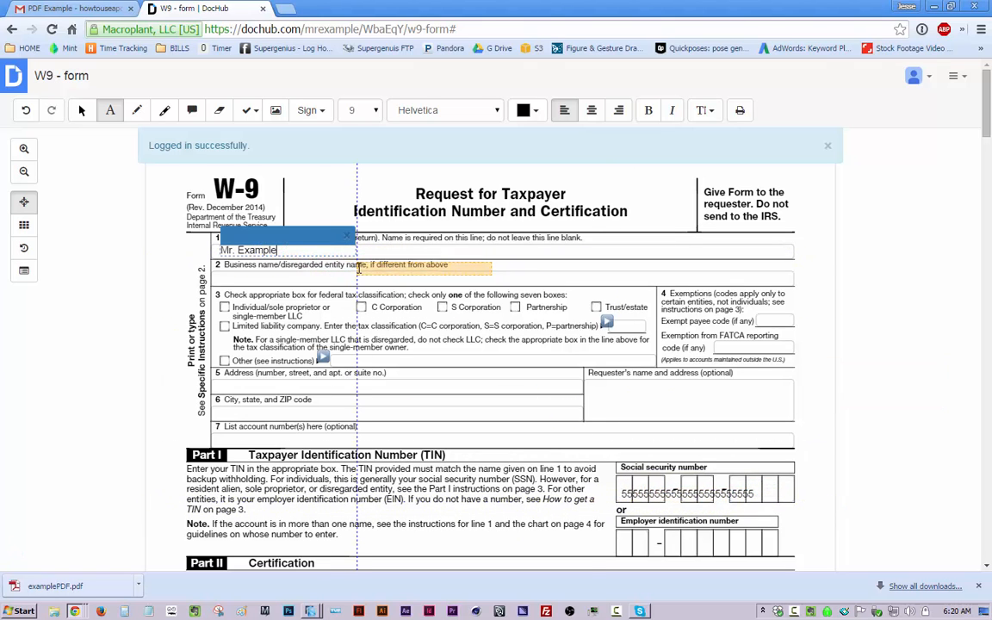
text(dsfgsdfg)
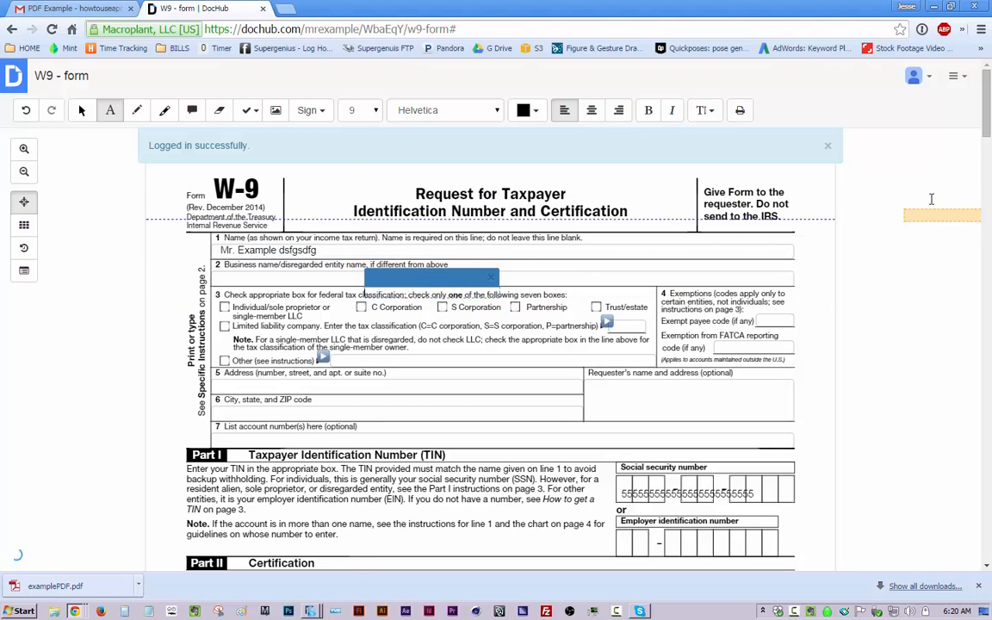
scroll(down, 3)
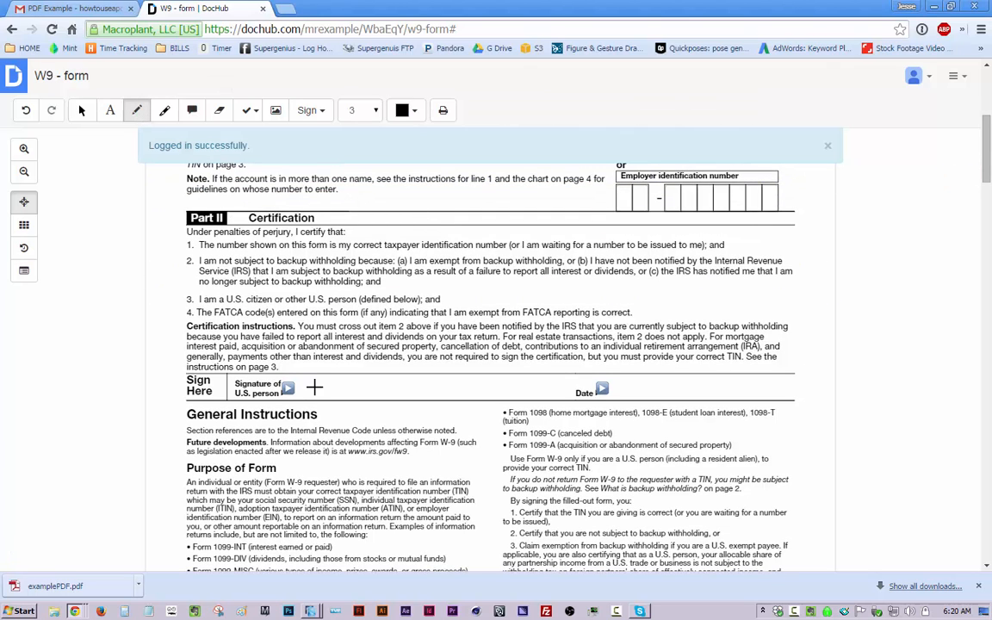
drag(297, 392, 393, 383)
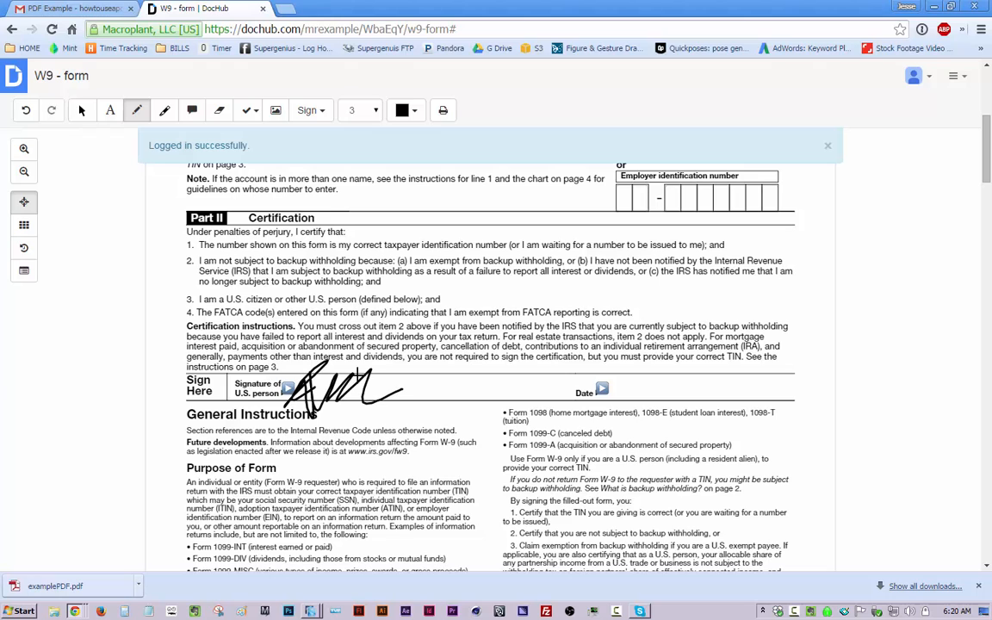
drag(371, 388, 517, 396)
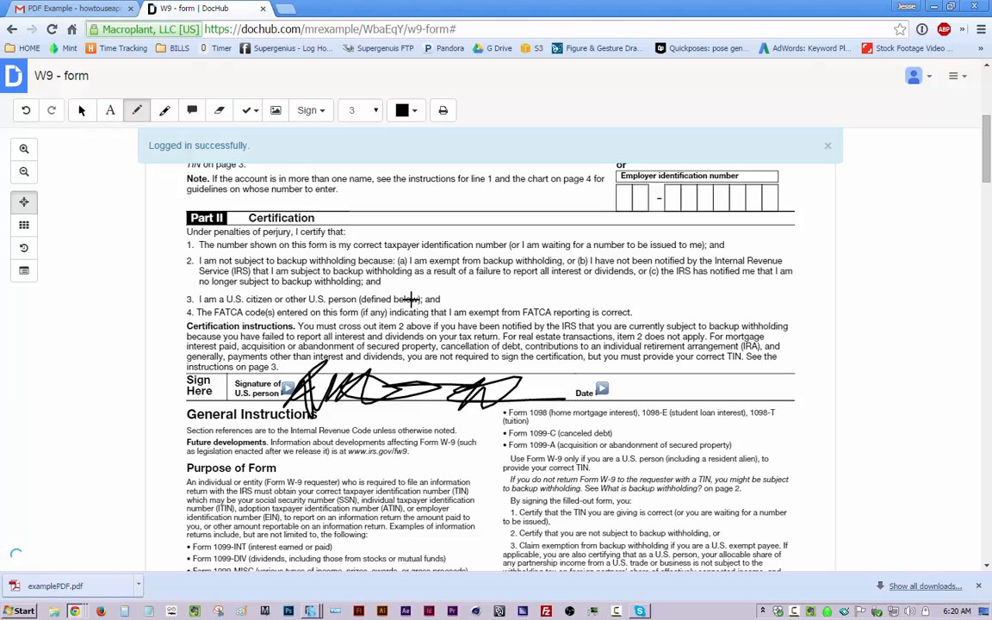
click(307, 110)
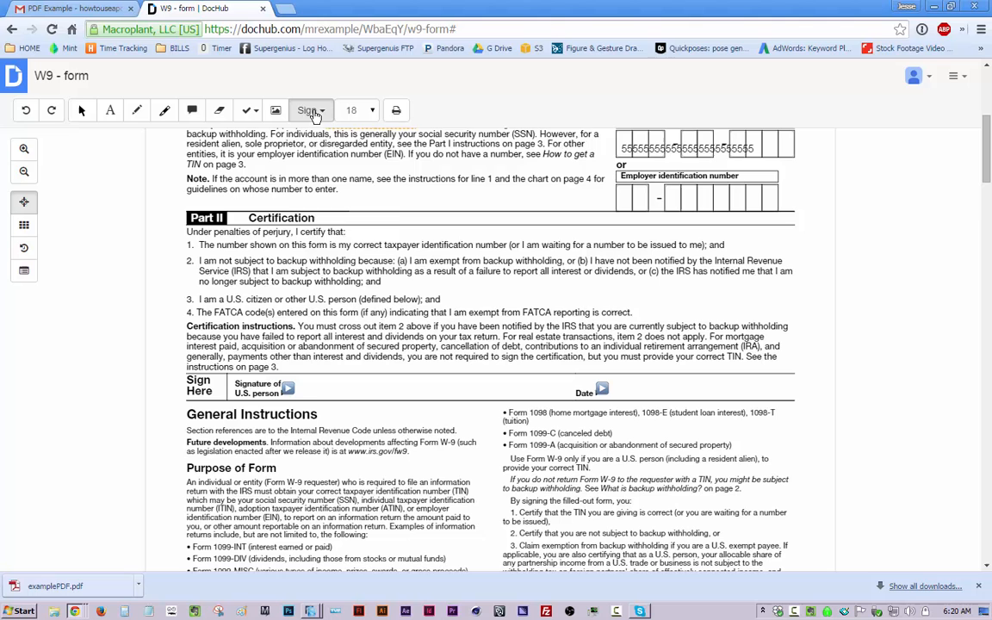
Save the drawn signature as default and insert it onto the W-9.
click(308, 111)
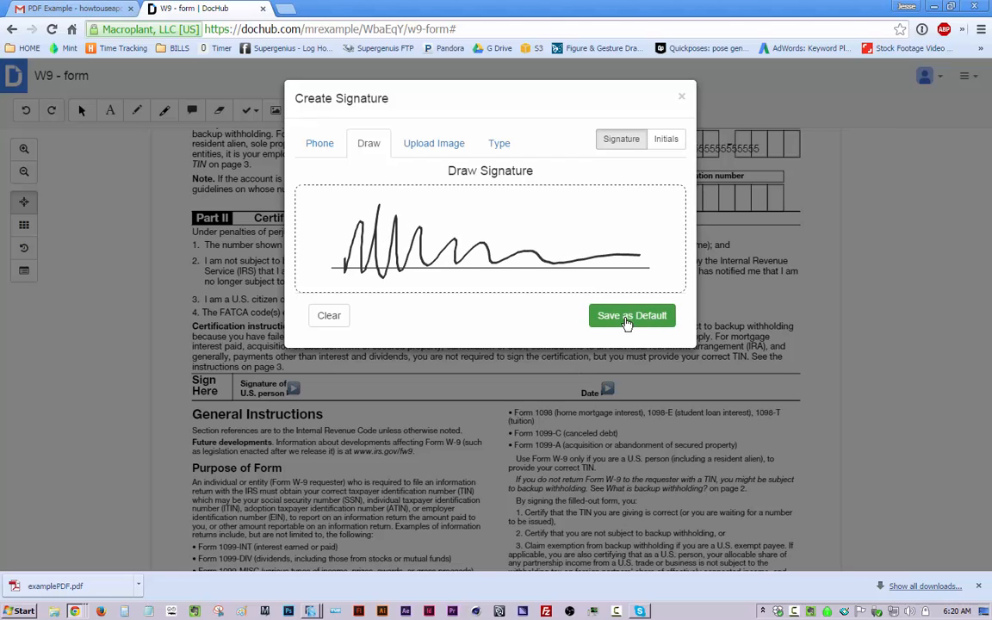
click(633, 315)
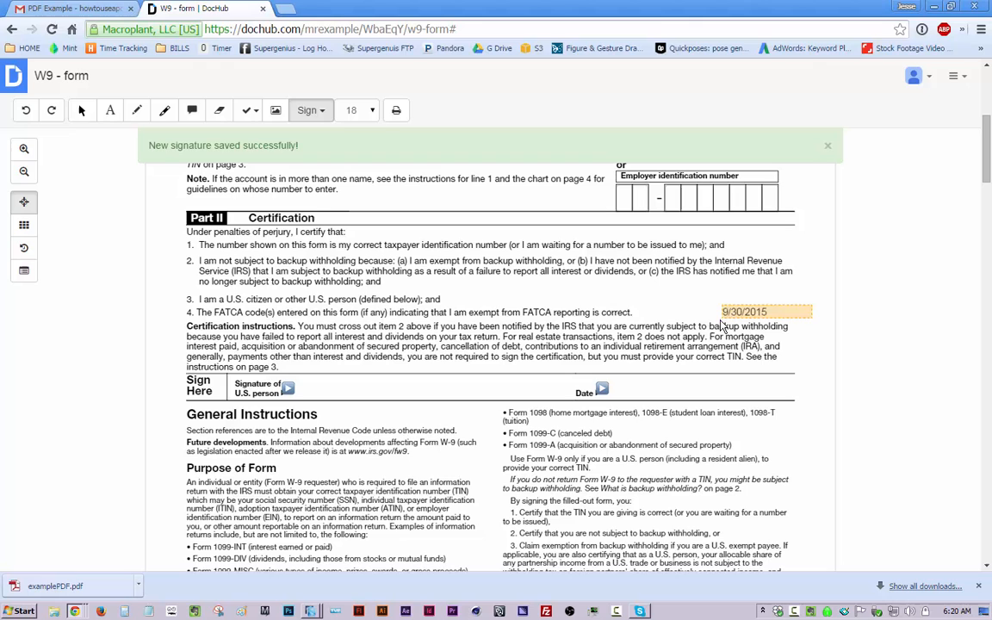
click(307, 110)
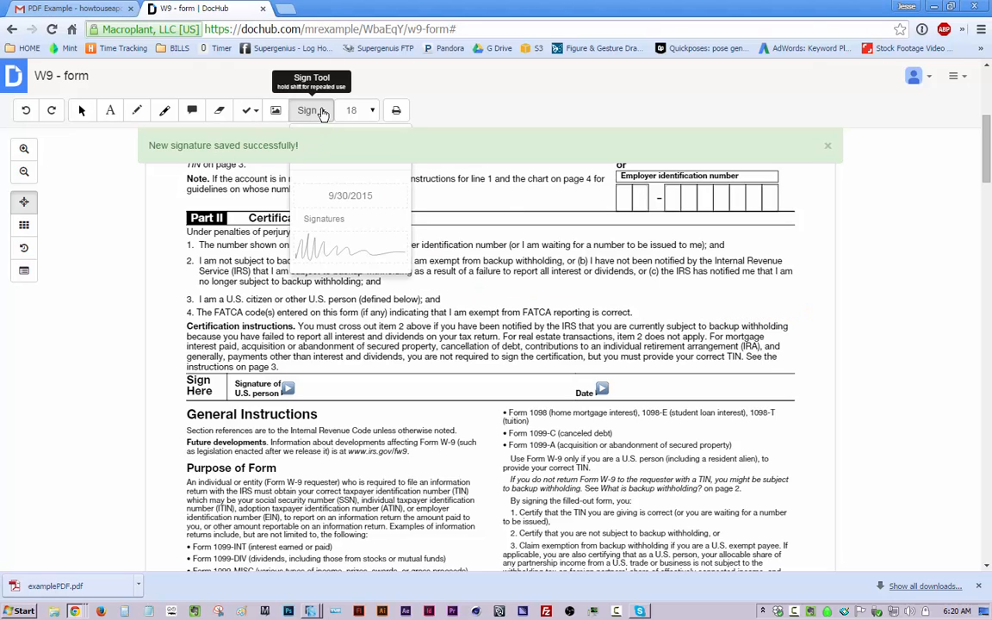
click(310, 110)
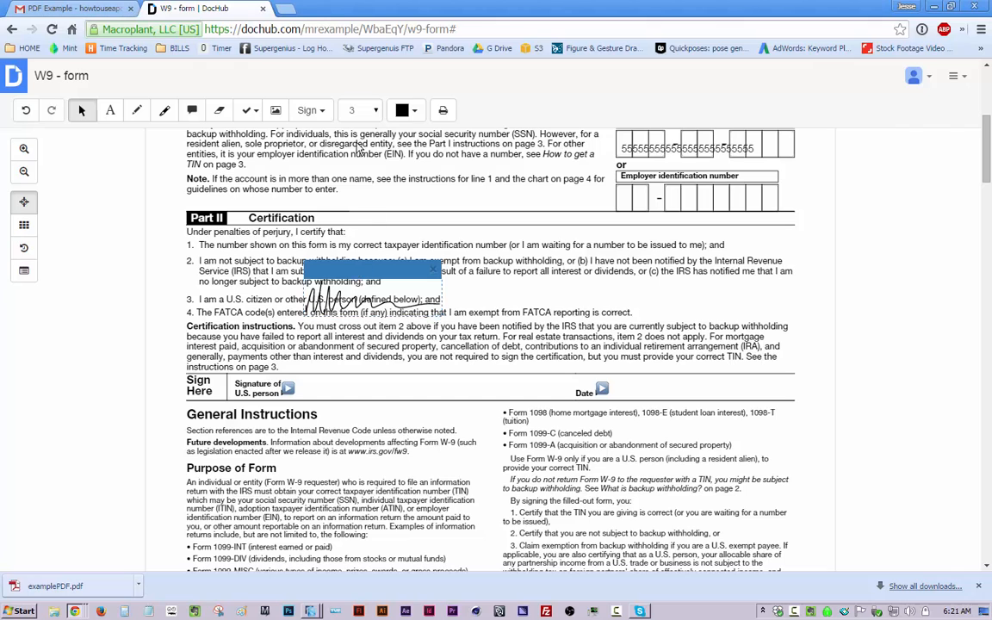
Place the signature on the Signature of U.S. person line.
click(306, 111)
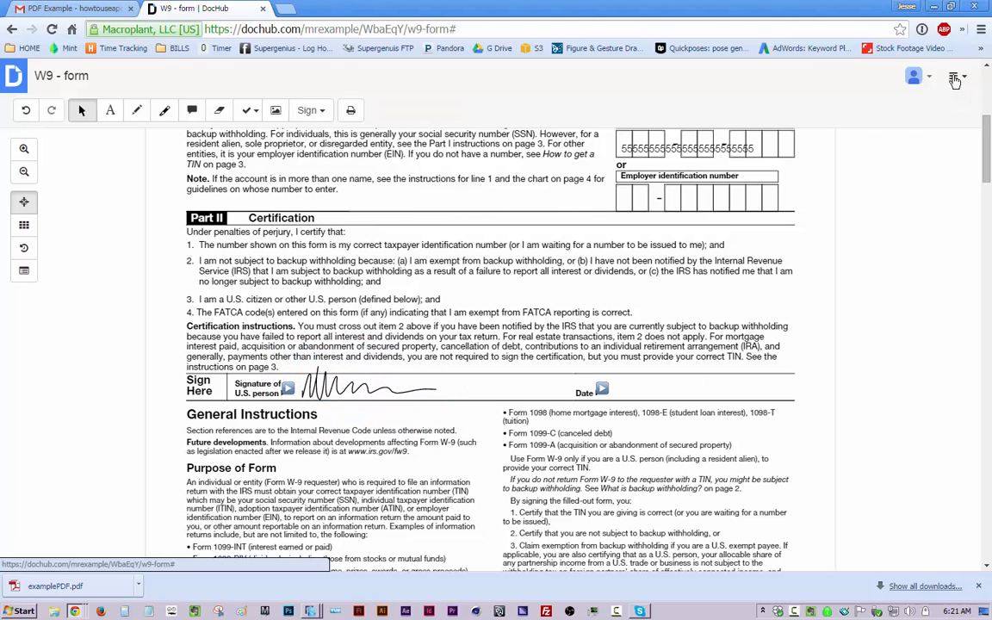
Download the signed W-9 as a lossless PDF from the document menu.
click(956, 78)
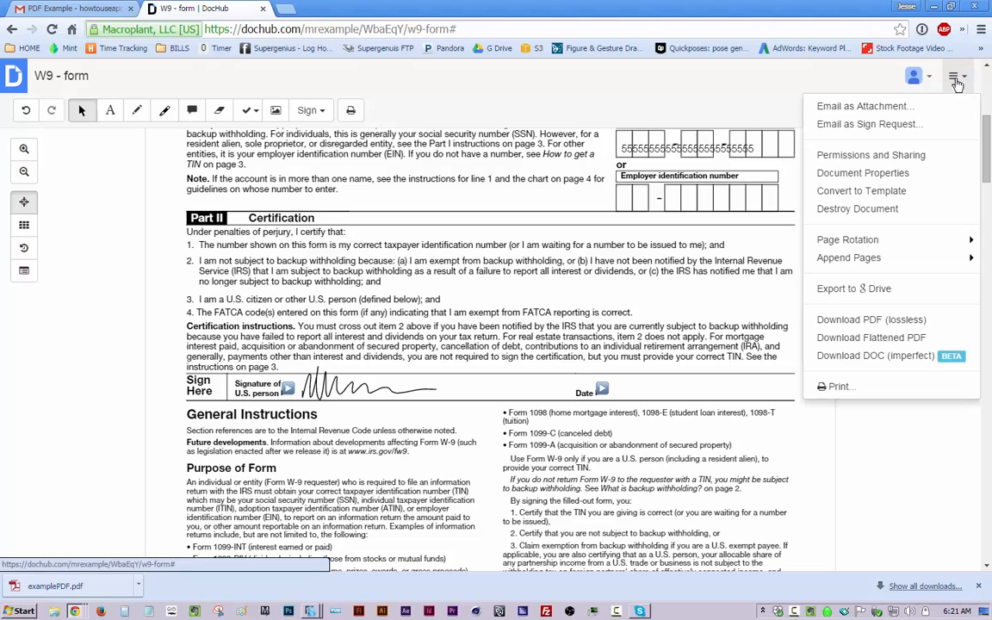
mouse_move(865, 107)
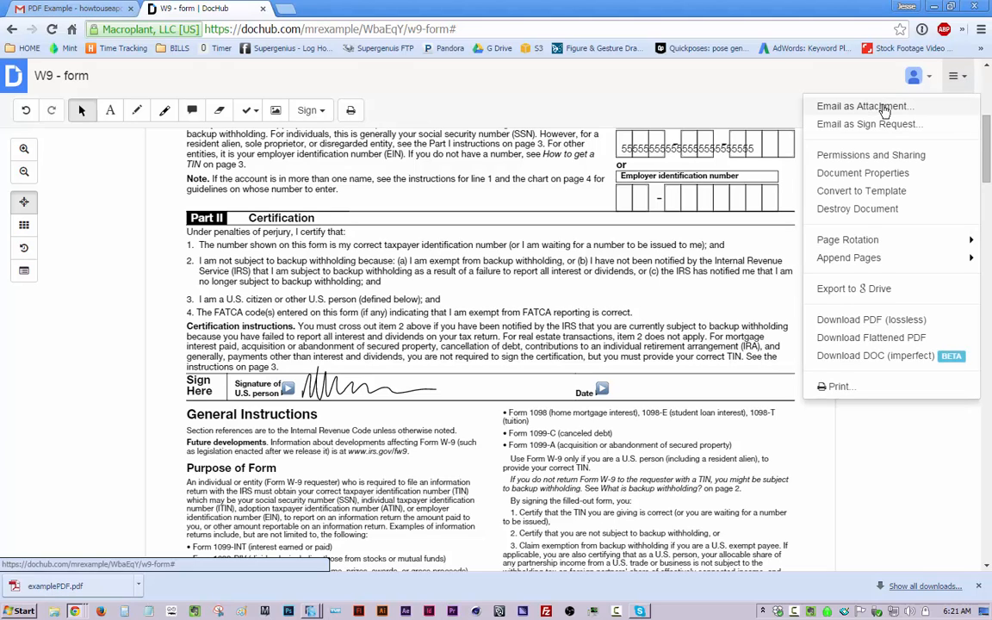
mouse_move(855, 289)
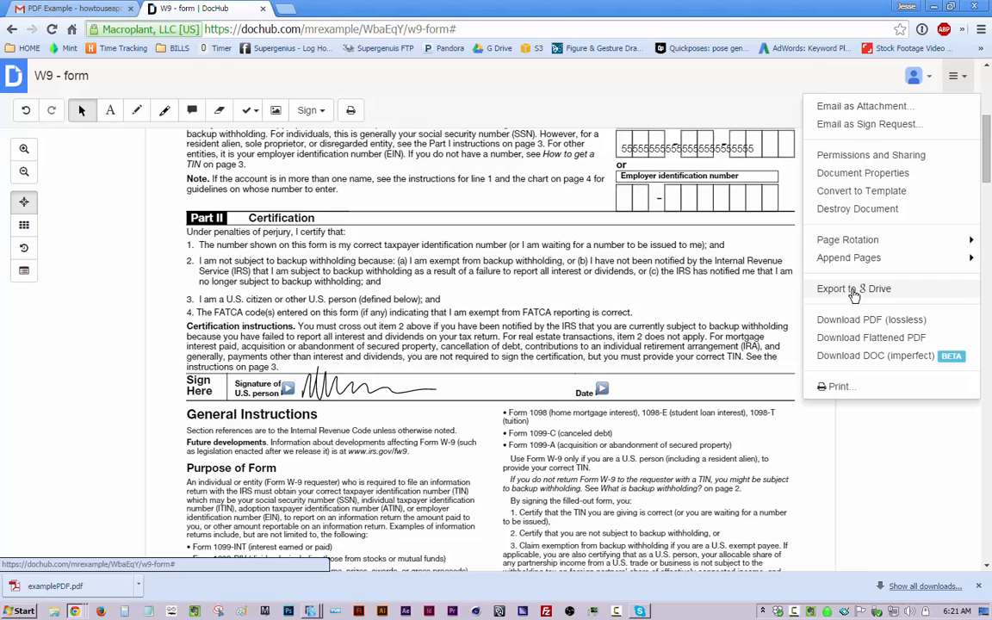
mouse_move(871, 319)
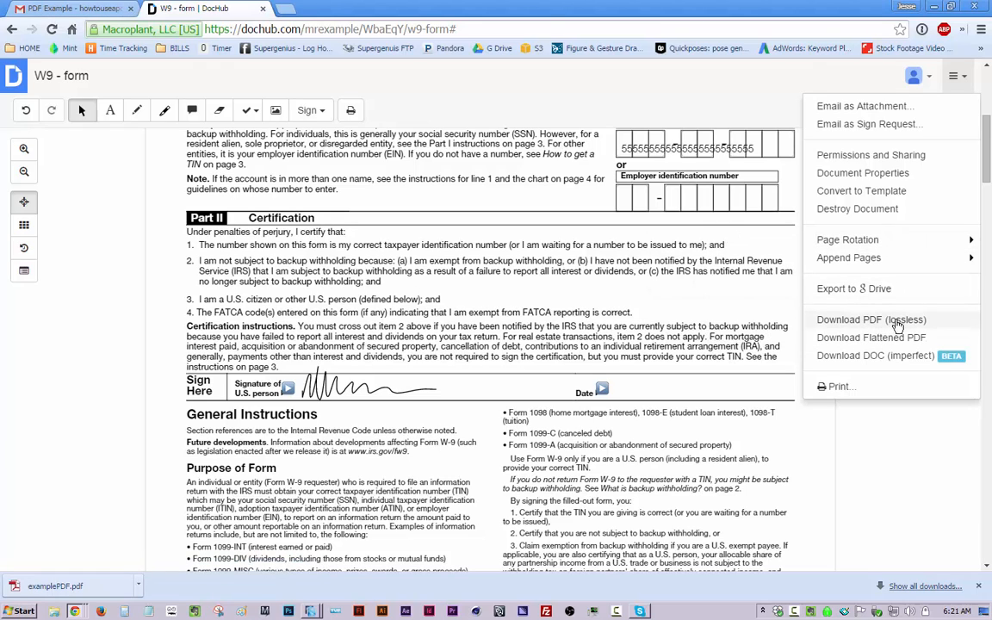
click(871, 319)
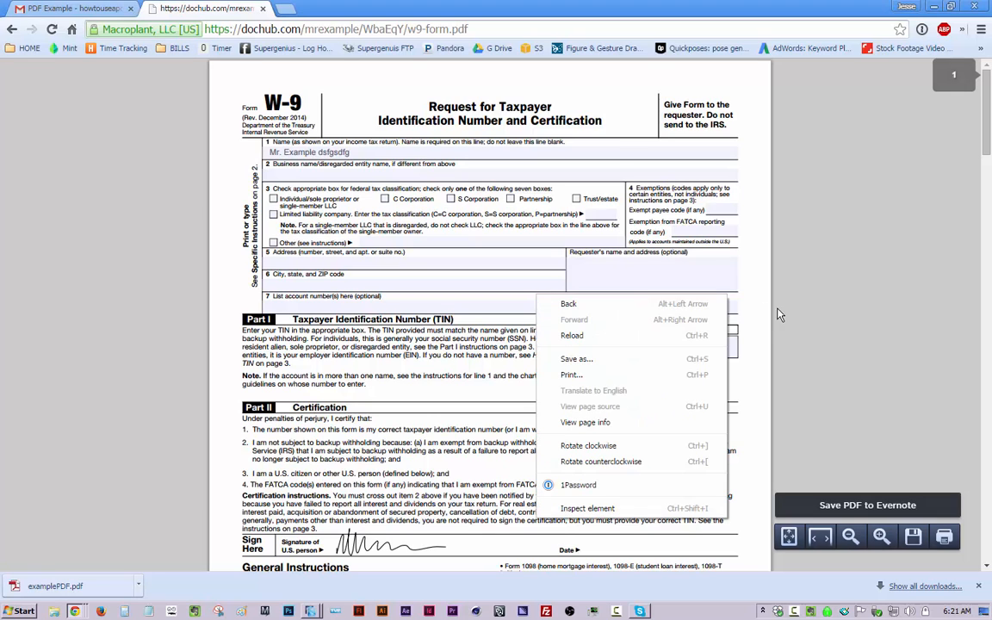
Save the PDF into the TEMP folder as w9-form-signed.pdf.
click(576, 358)
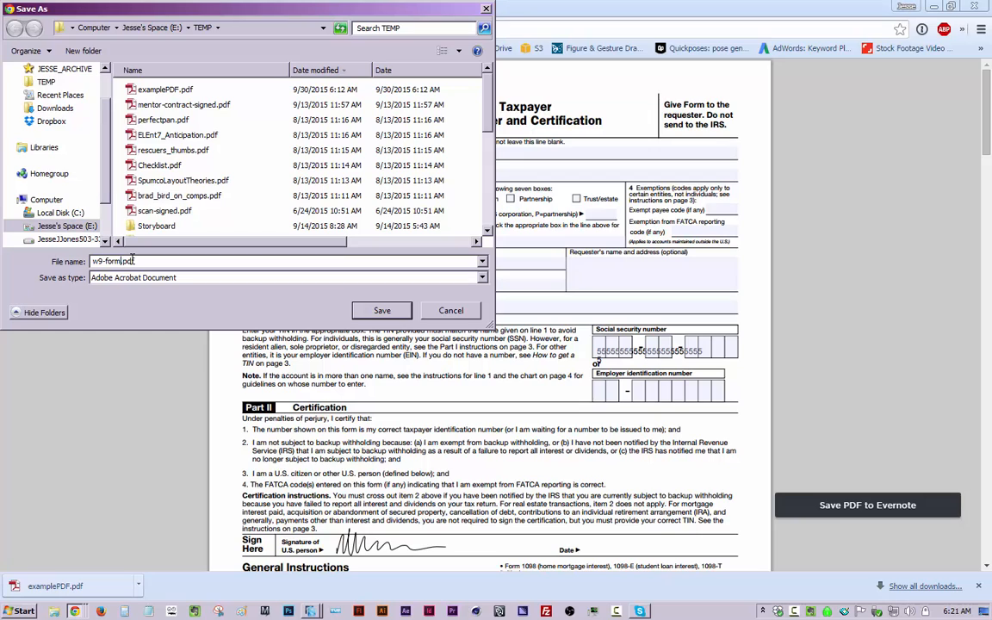
text(-signed)
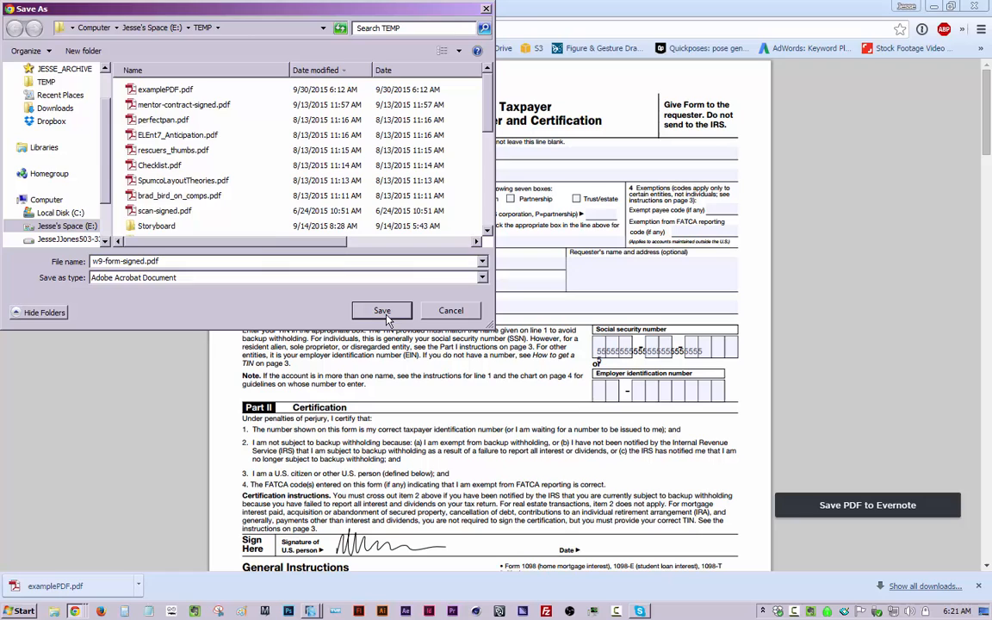
click(383, 310)
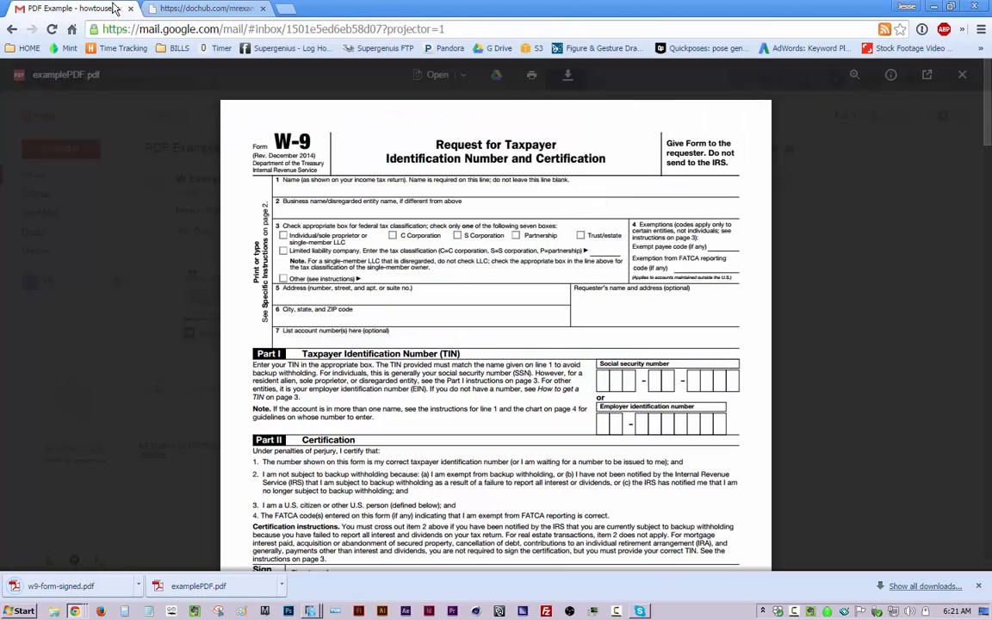
Reply to the PDF Example email with w9-form-signed.pdf attached, declining the Drive offer.
click(961, 74)
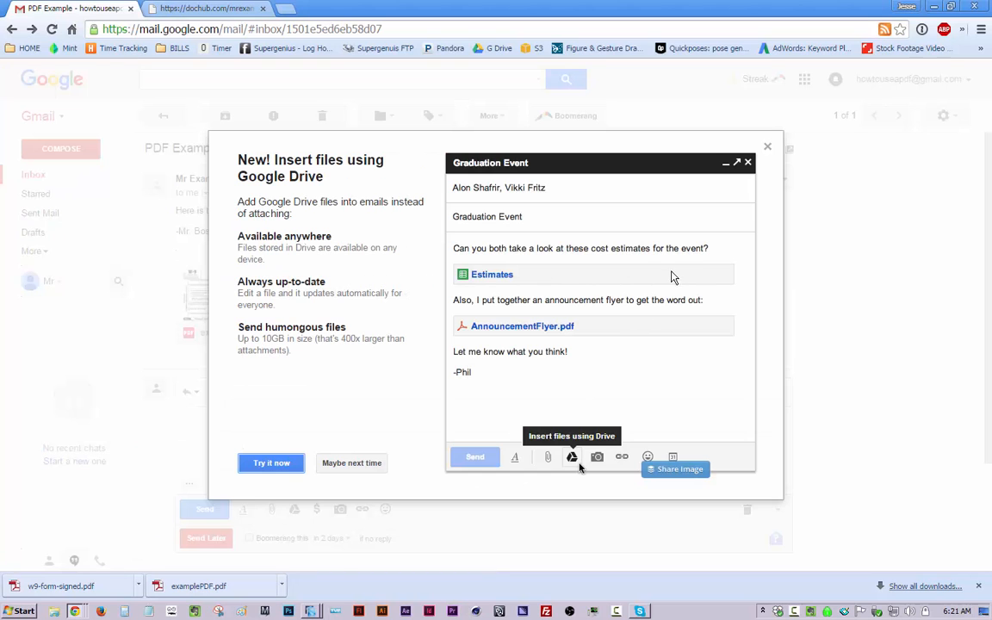
mouse_move(779, 164)
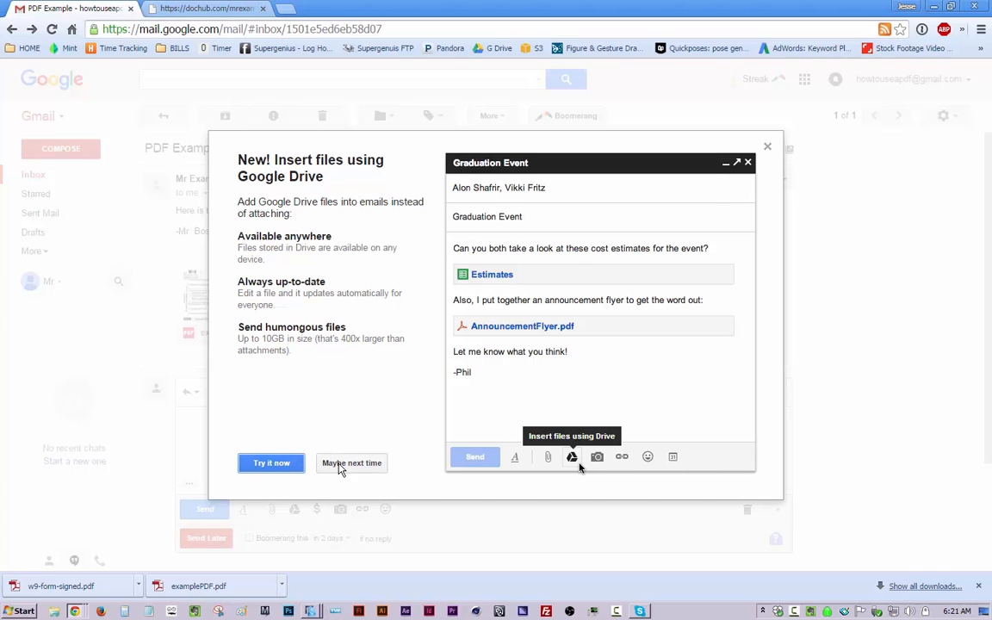
click(548, 457)
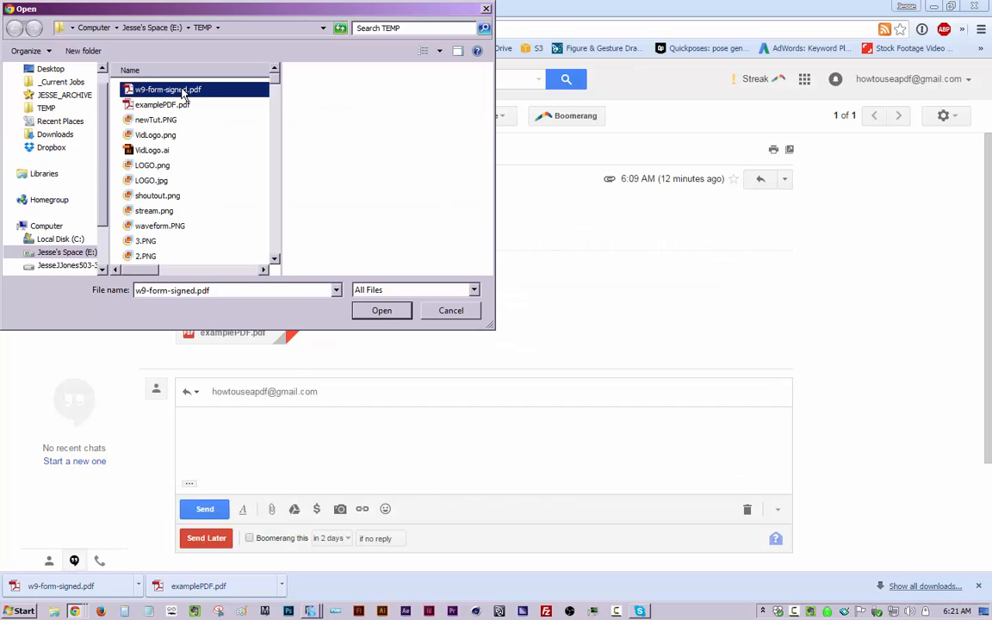
click(383, 310)
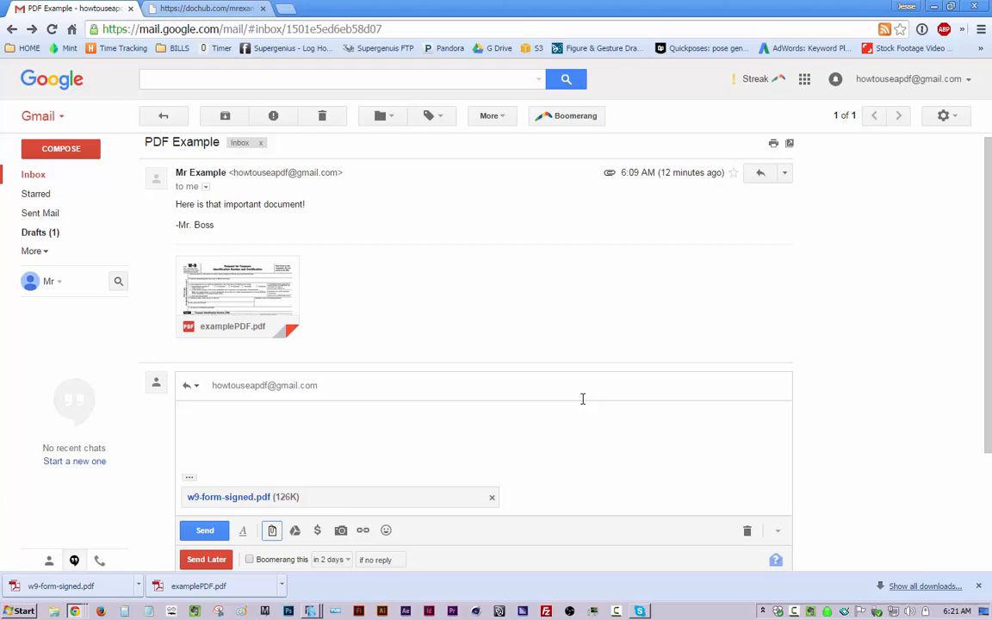
mouse_move(785, 393)
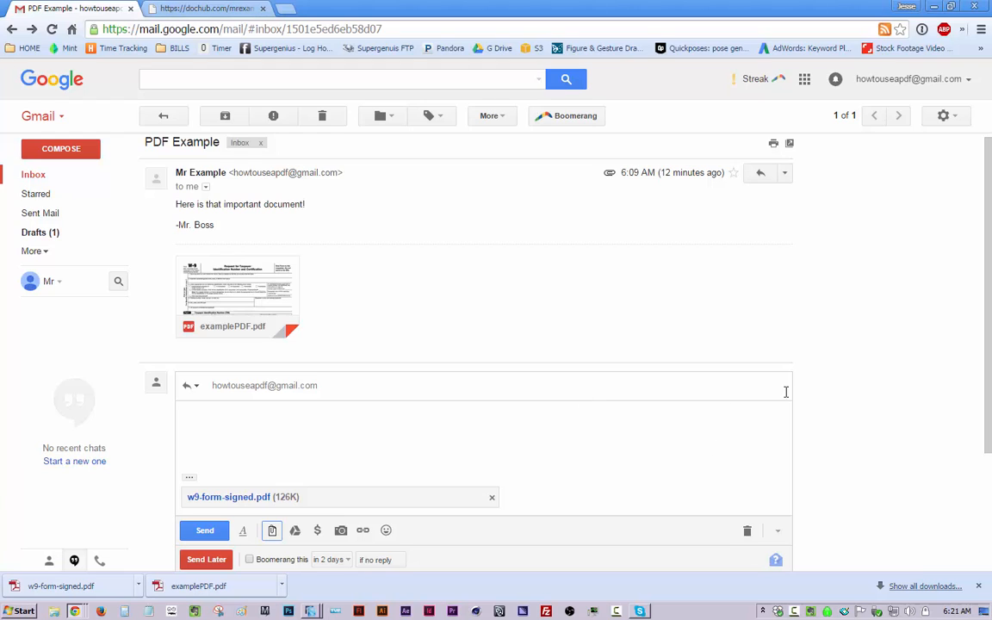
mouse_move(603, 372)
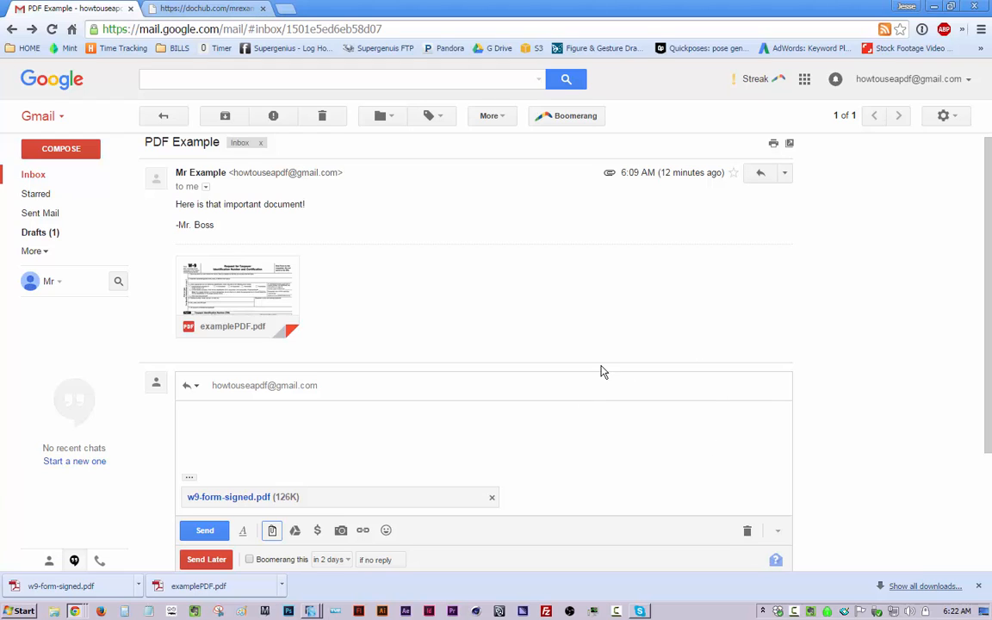